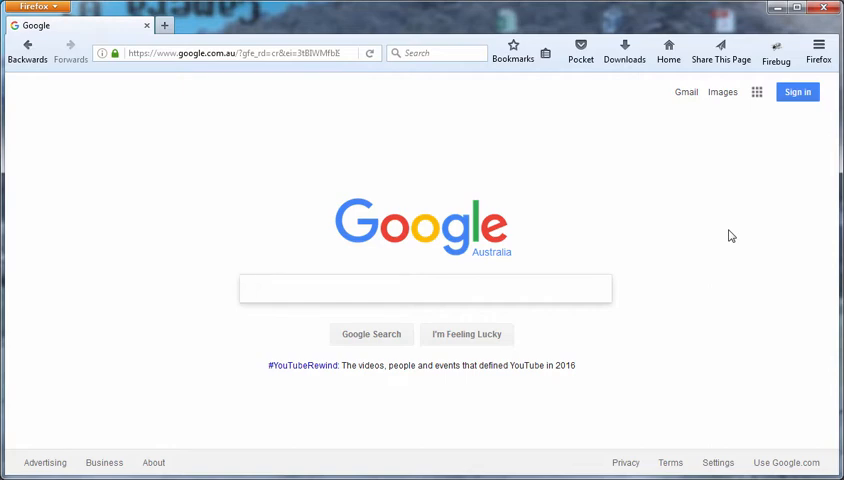
Step: Enter the student account email on the Google sign-in page and continue
left_click(425, 289)
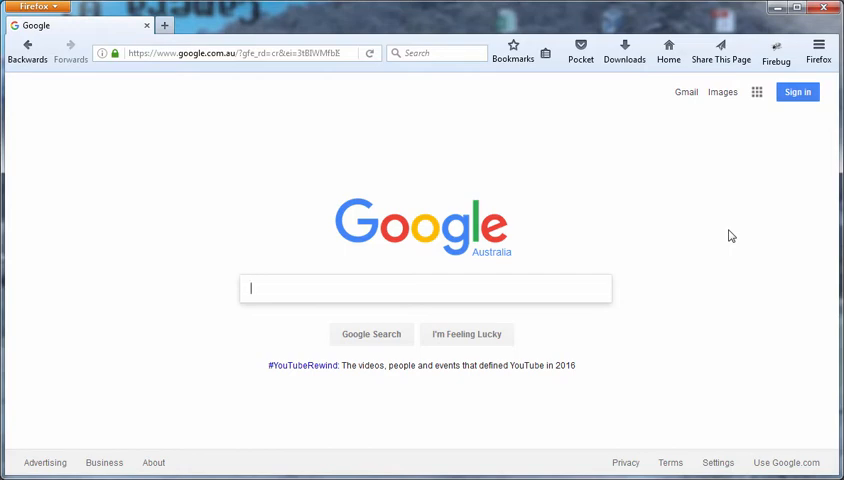
mouse_move(797, 92)
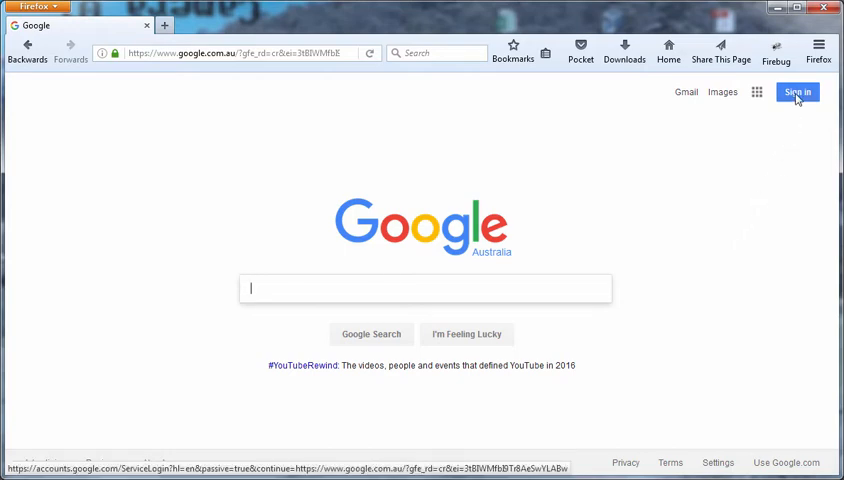
left_click(797, 91)
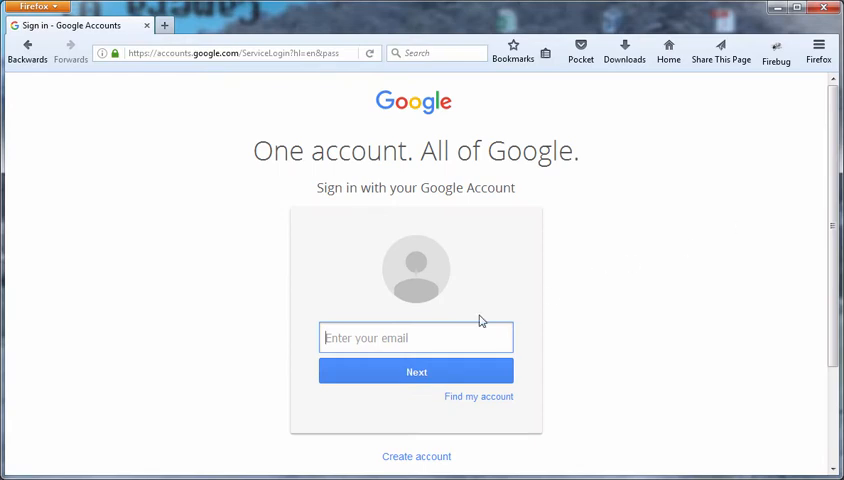
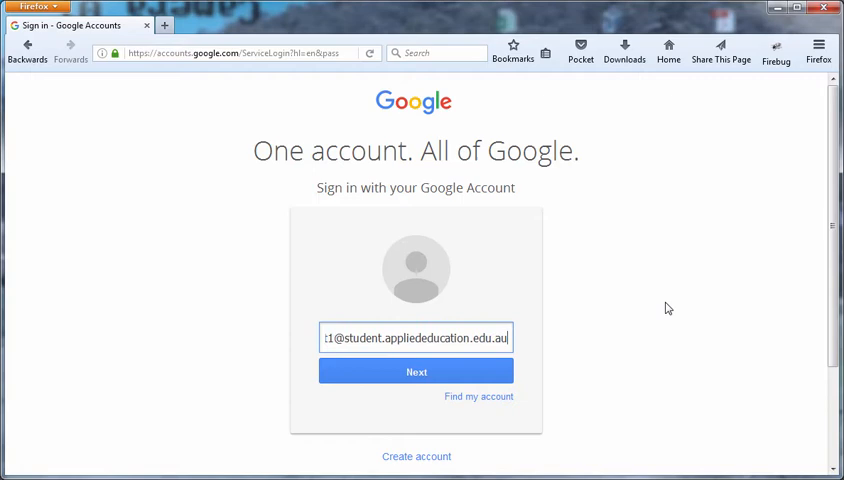
left_click(415, 371)
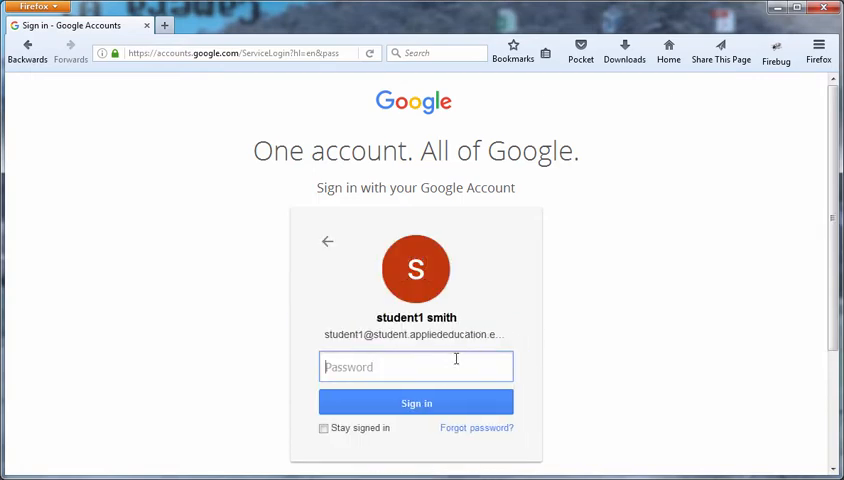
Step: Enter the password to sign in and decline Firefox's offer to remember the login
type("password")
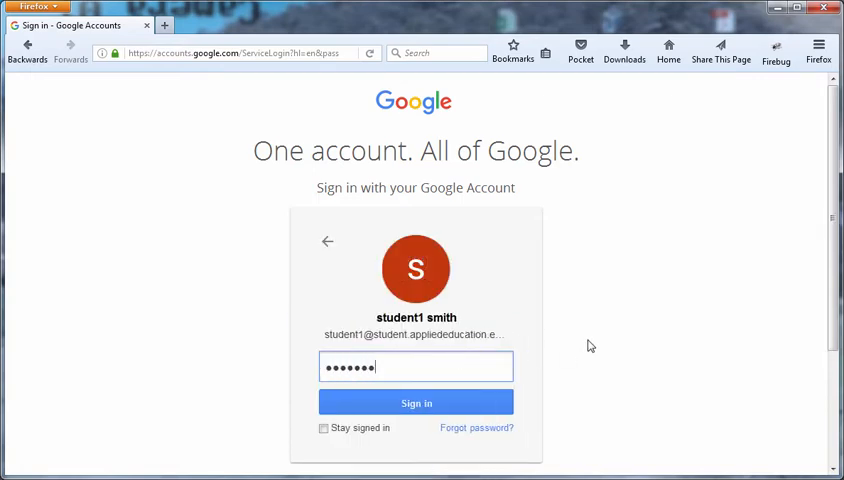
left_click(416, 403)
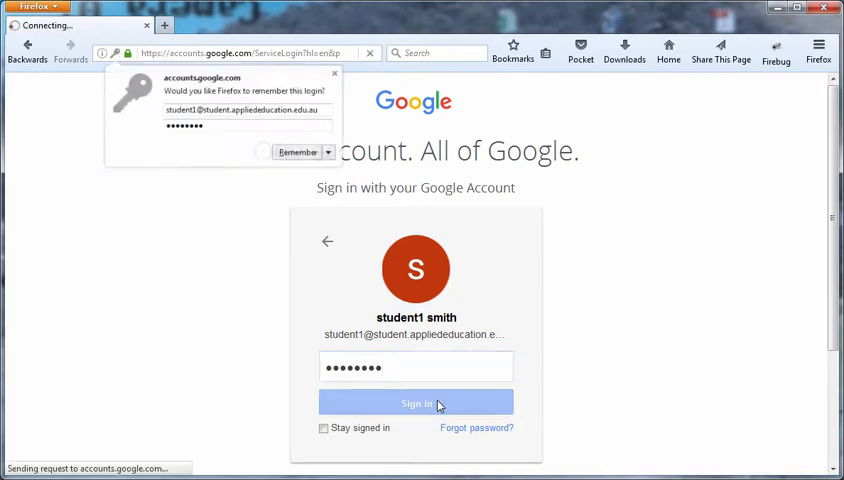
left_click(415, 403)
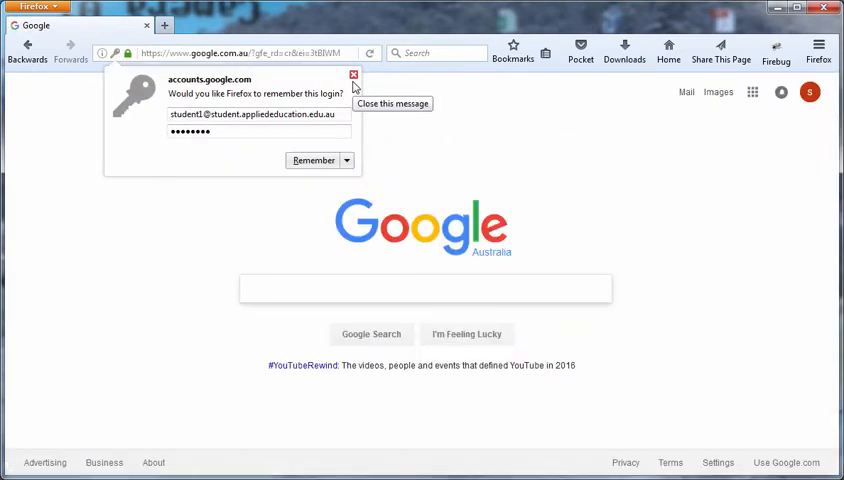
left_click(353, 75)
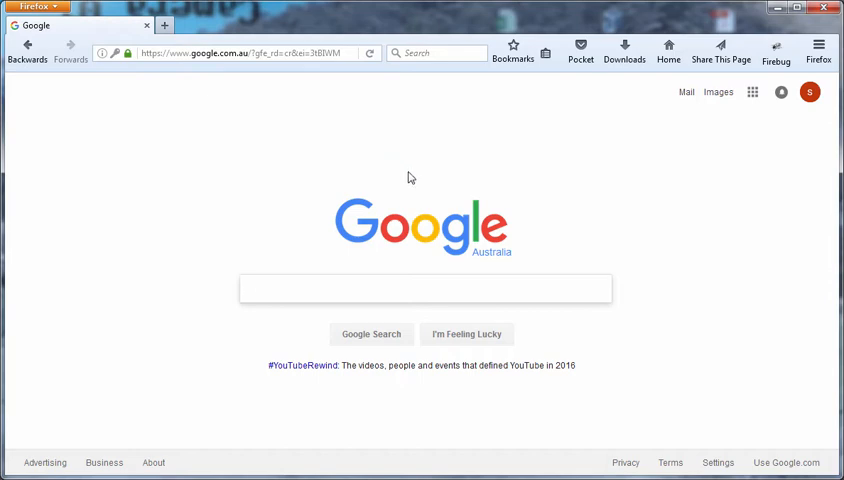
Step: Open Gmail from the Google apps grid
left_click(425, 288)
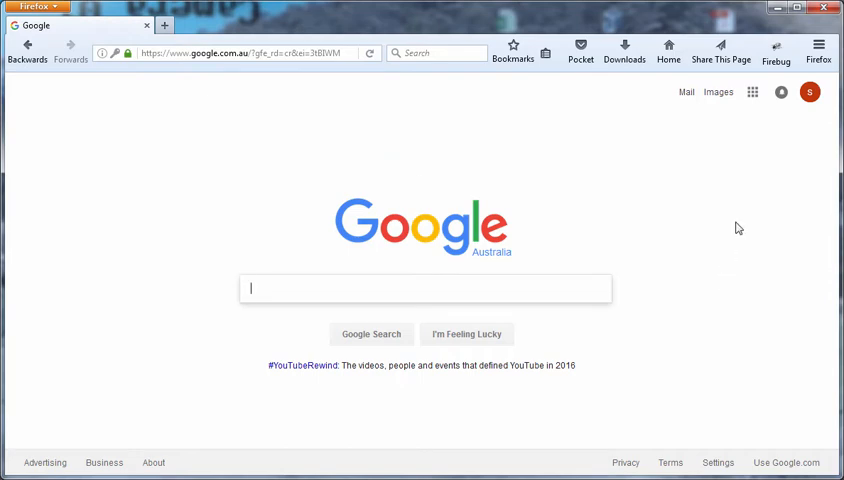
mouse_move(752, 92)
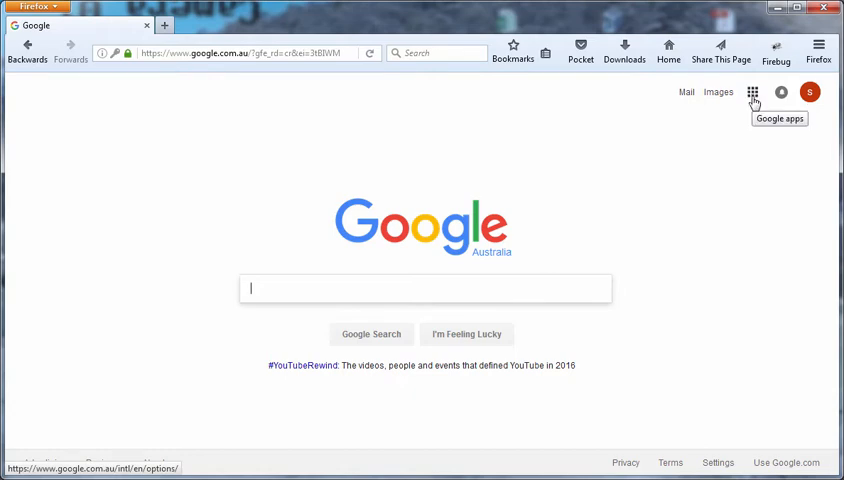
left_click(753, 92)
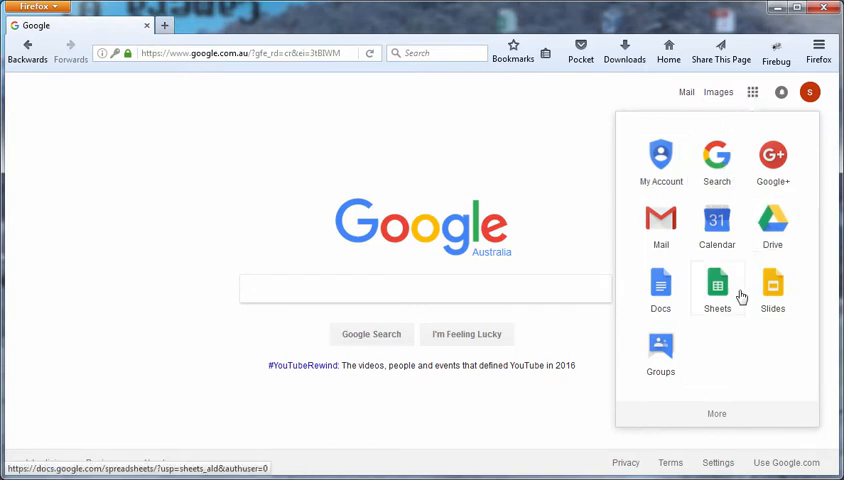
mouse_move(697, 369)
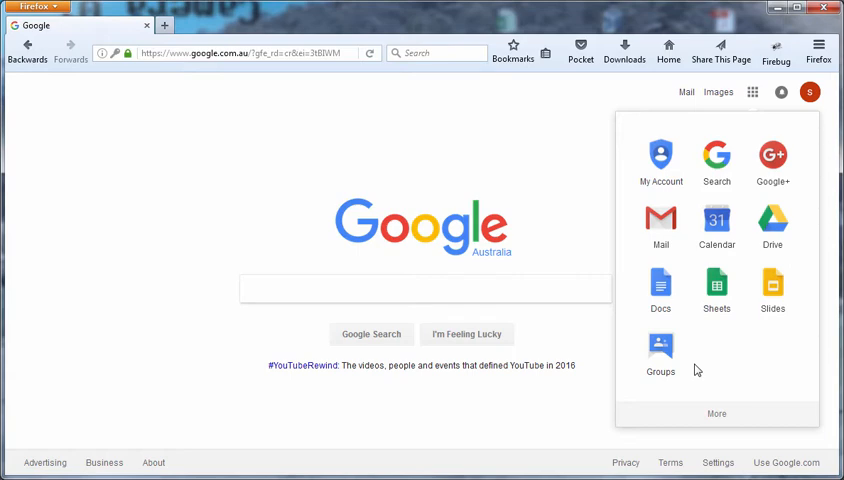
mouse_move(661, 222)
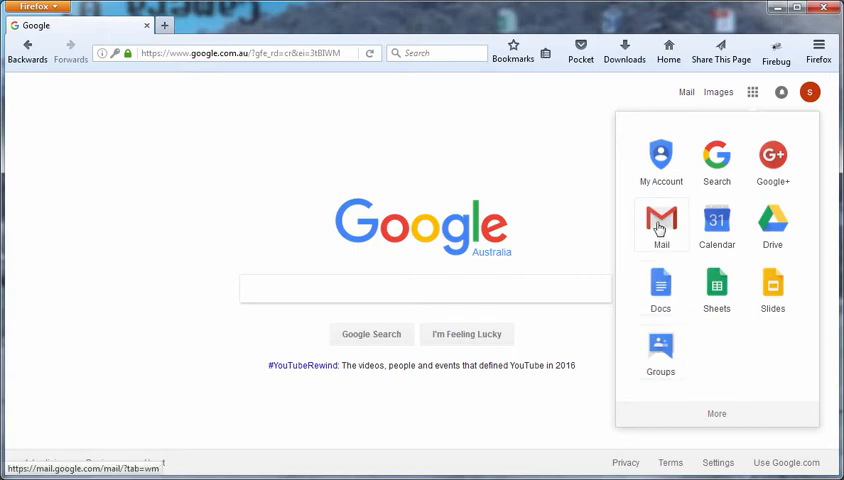
left_click(661, 222)
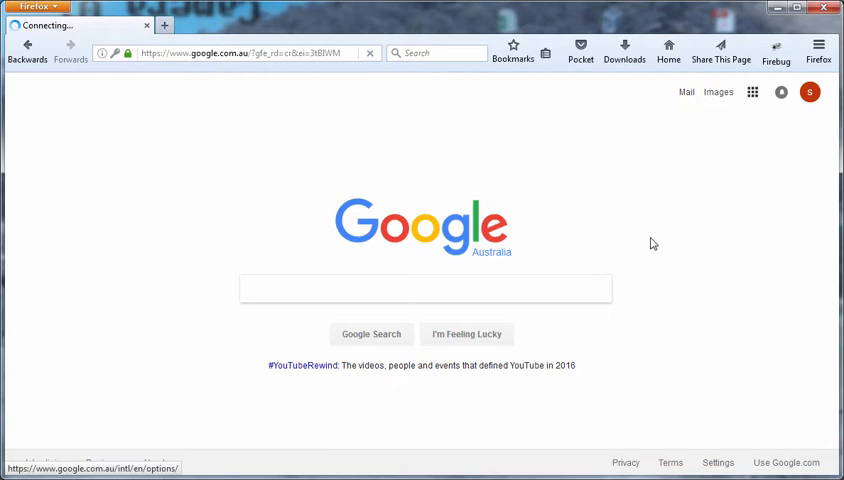
Step: Open Google Drive from Gmail's Google apps grid
left_click(685, 92)
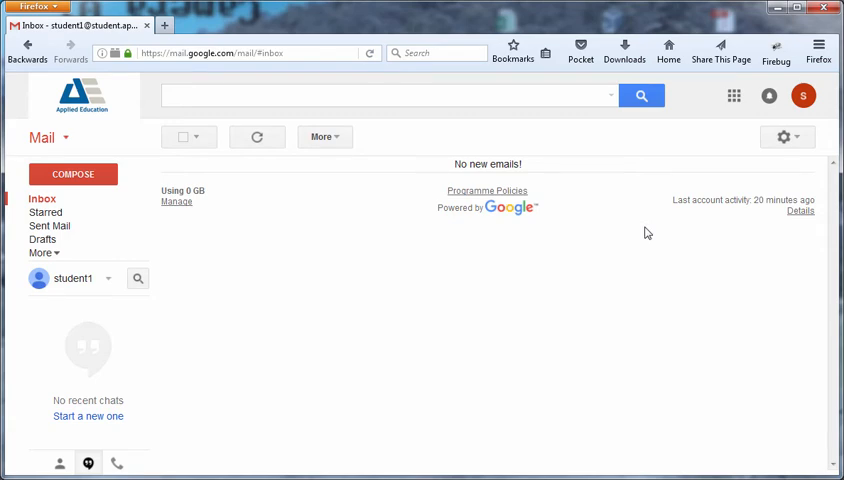
mouse_move(725, 179)
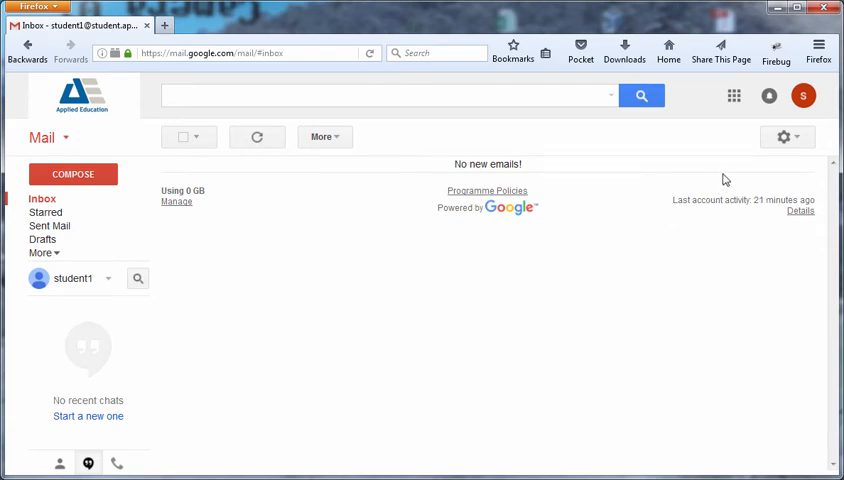
mouse_move(733, 96)
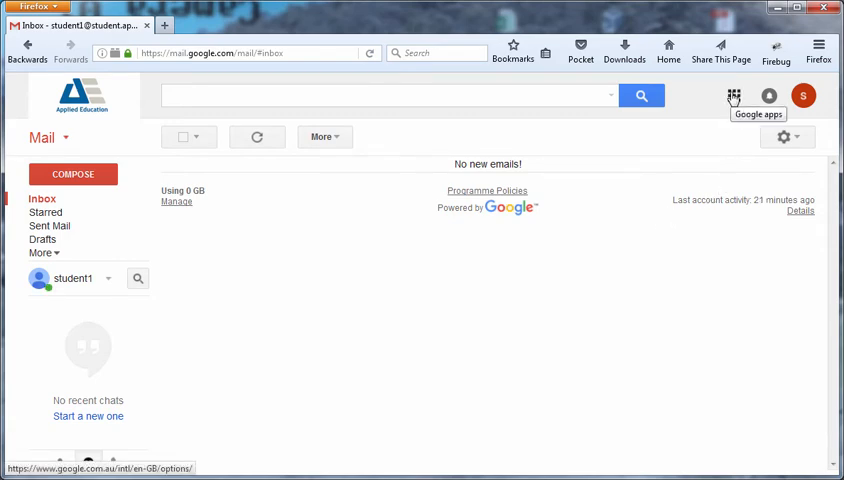
left_click(733, 96)
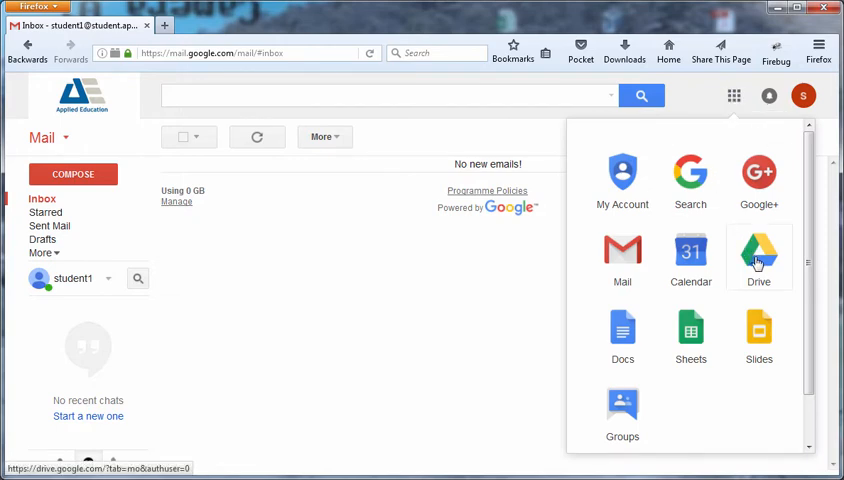
left_click(758, 251)
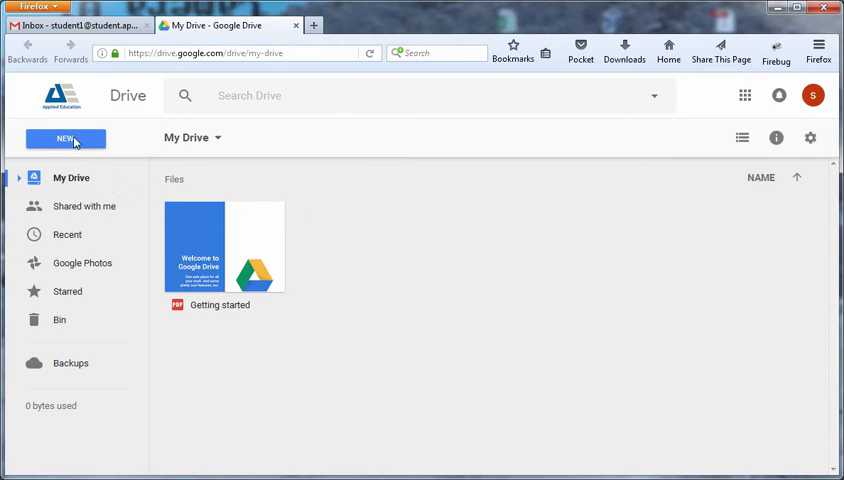
Step: Open the NEW creation menu in My Drive
left_click(65, 138)
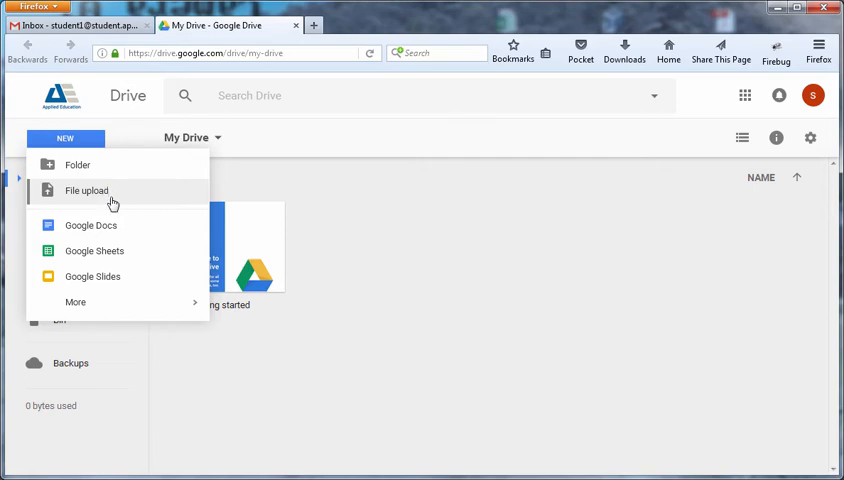
mouse_move(90, 200)
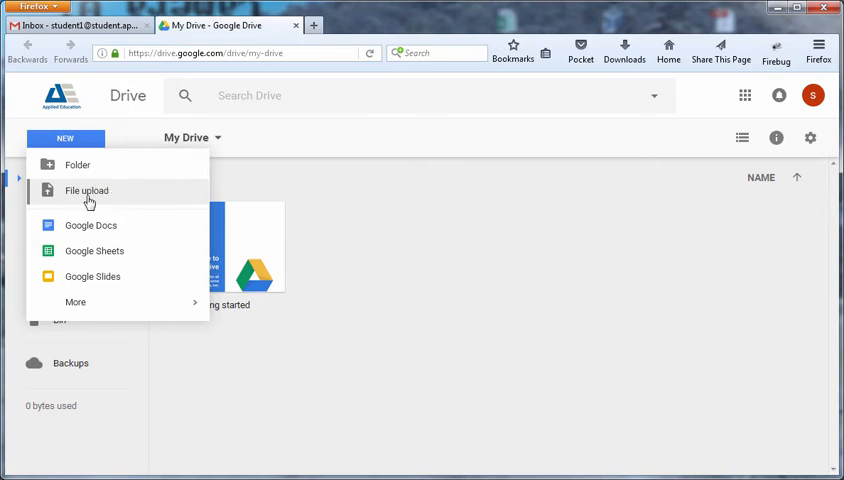
mouse_move(106, 251)
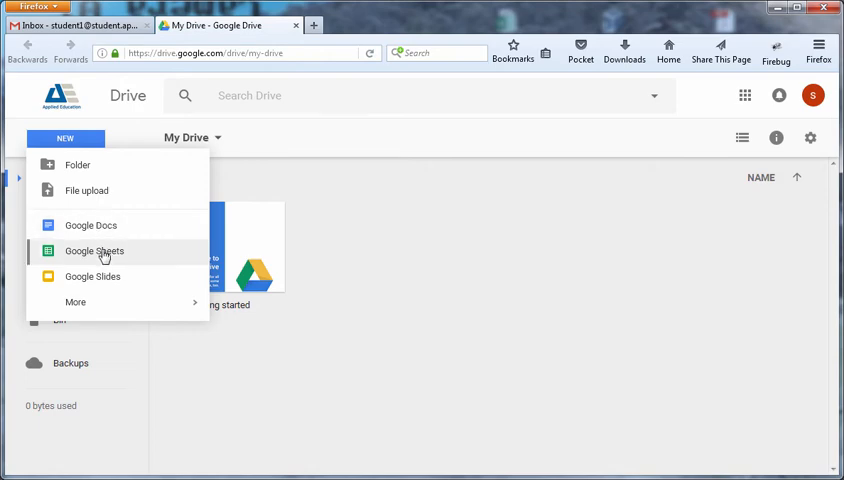
Step: Create a new Google Sheets spreadsheet and enter 3 in B4 and 2 in B5
left_click(94, 251)
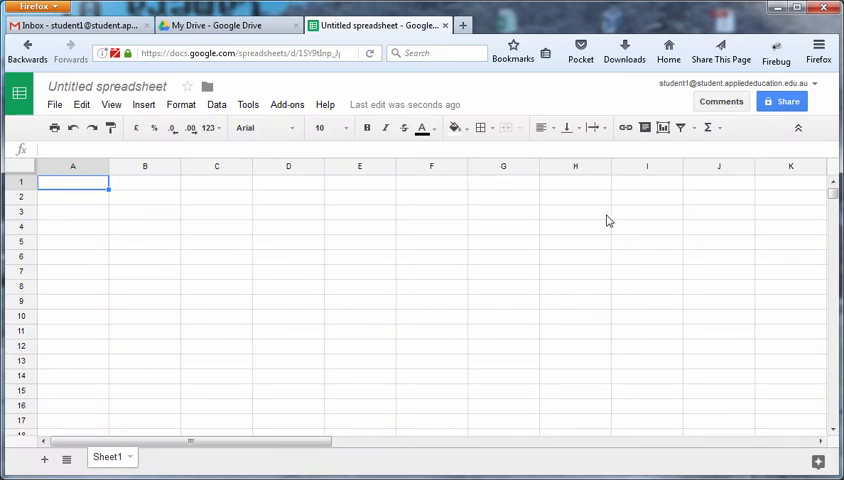
left_click(145, 226)
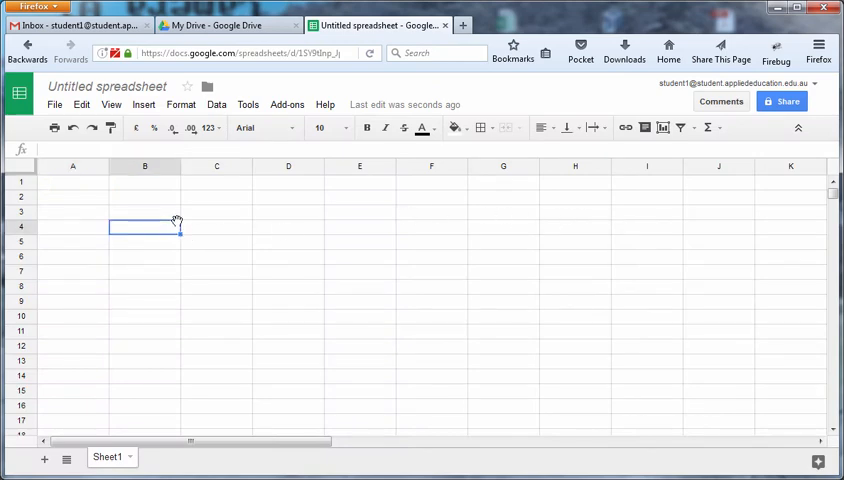
type("2")
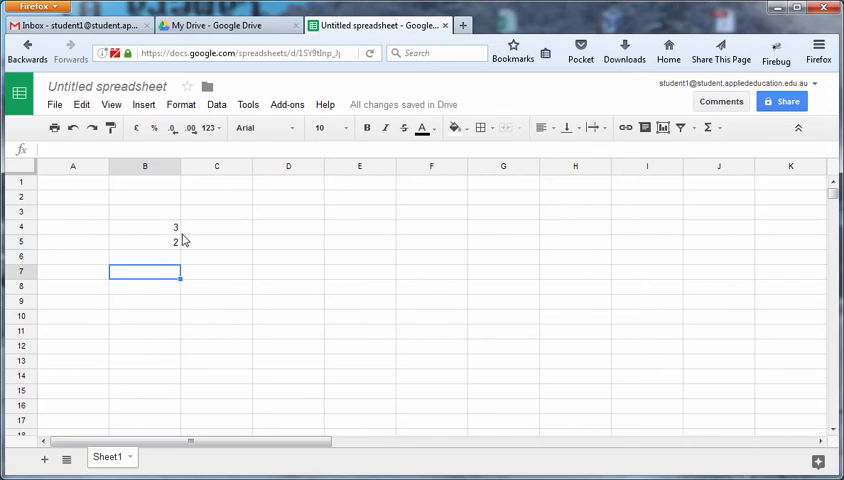
Step: Rename the untitled spreadsheet to 'sales sheets'
left_click(106, 86)
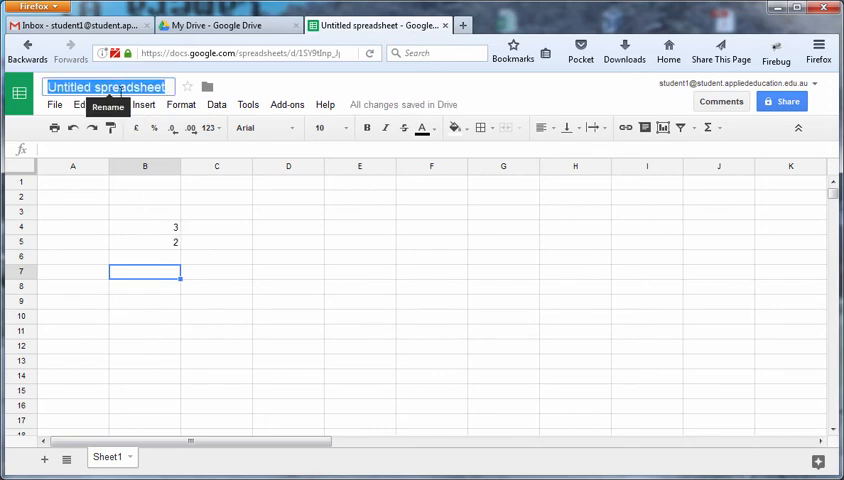
type("sales shee")
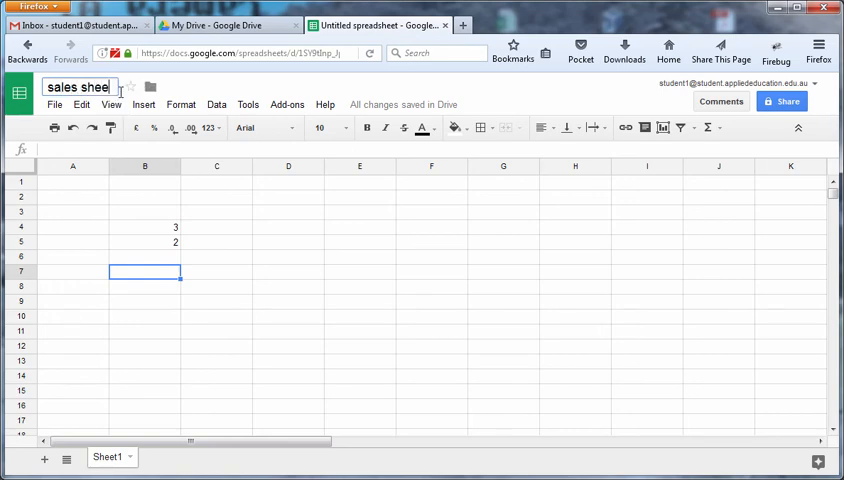
left_click(145, 226)
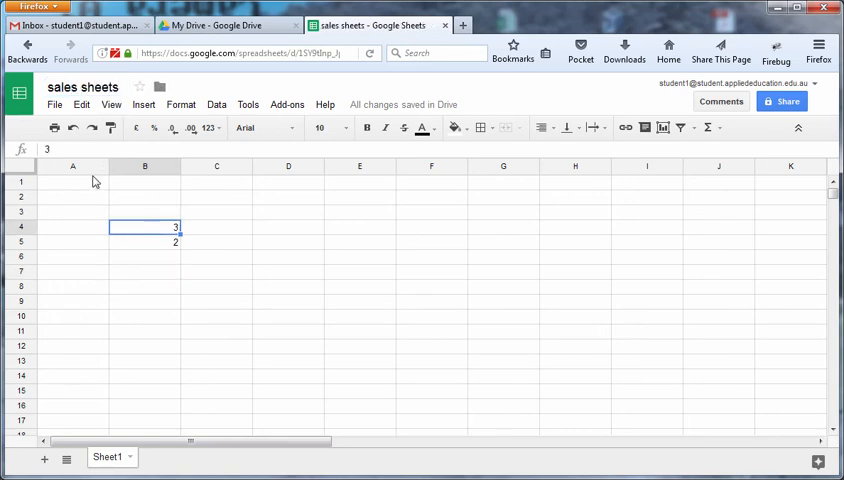
mouse_move(22, 93)
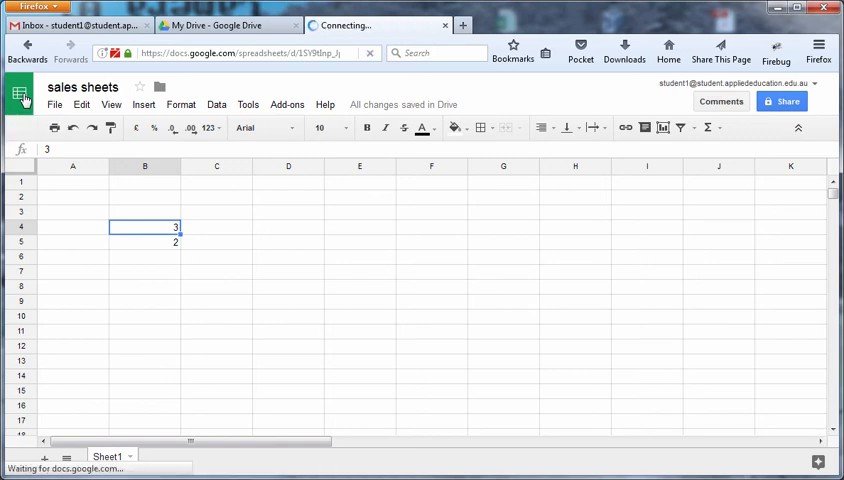
Step: Return to the Google Sheets home screen via the Sheets logo
left_click(20, 94)
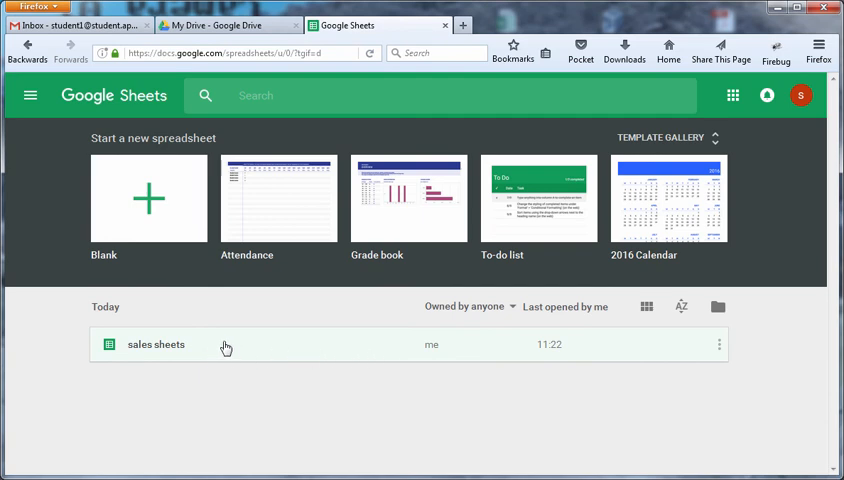
mouse_move(167, 360)
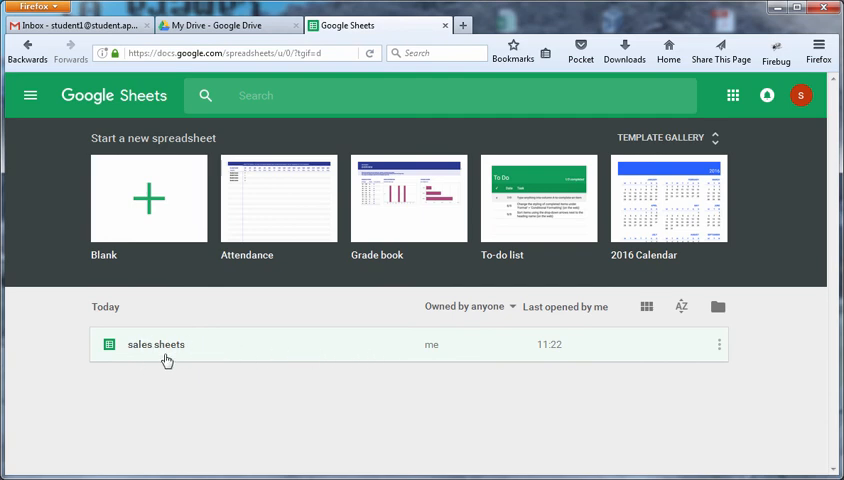
mouse_move(358, 220)
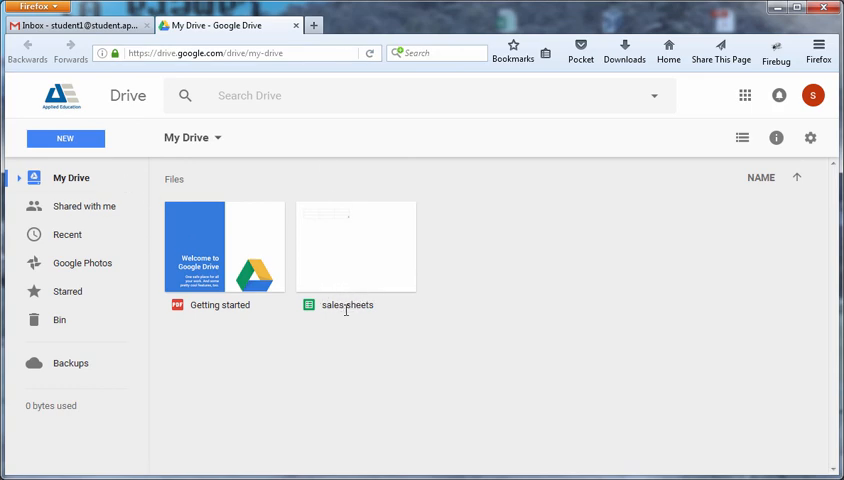
mouse_move(228, 284)
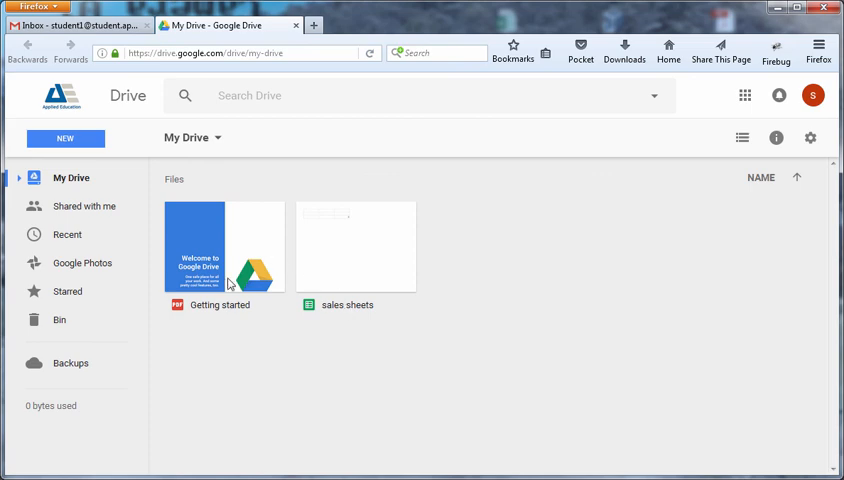